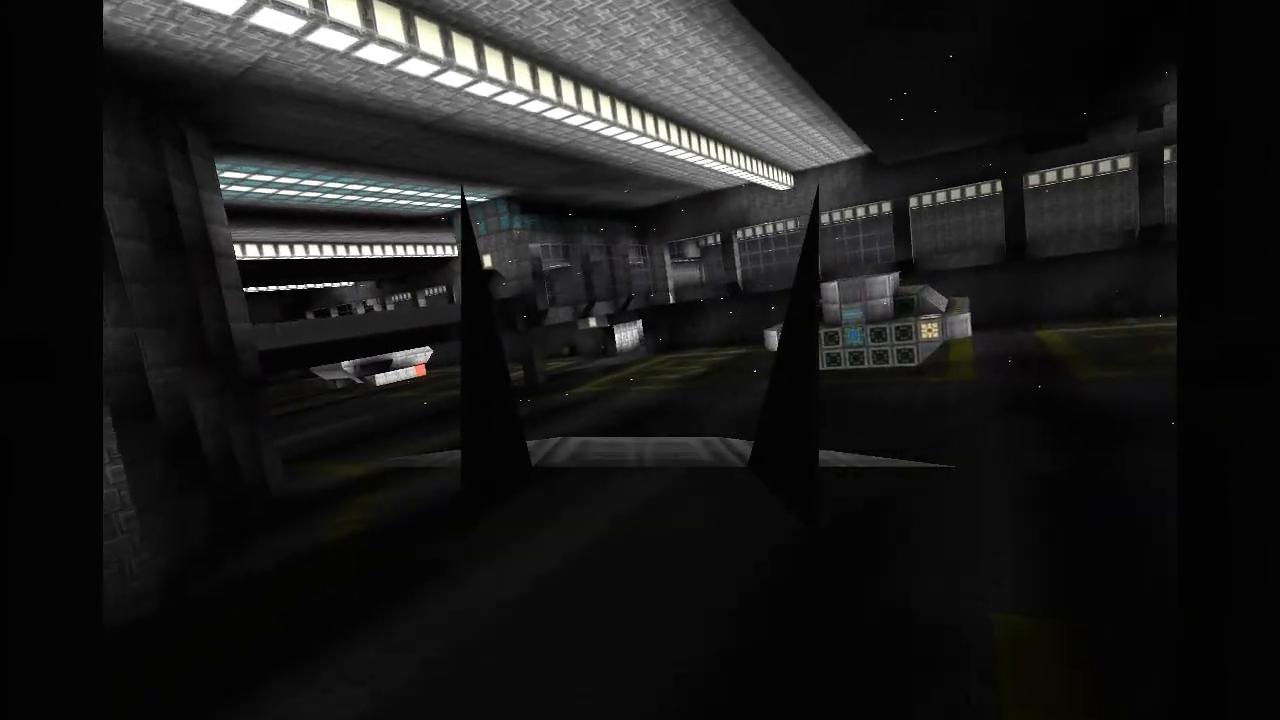
mouse_move(640, 360)
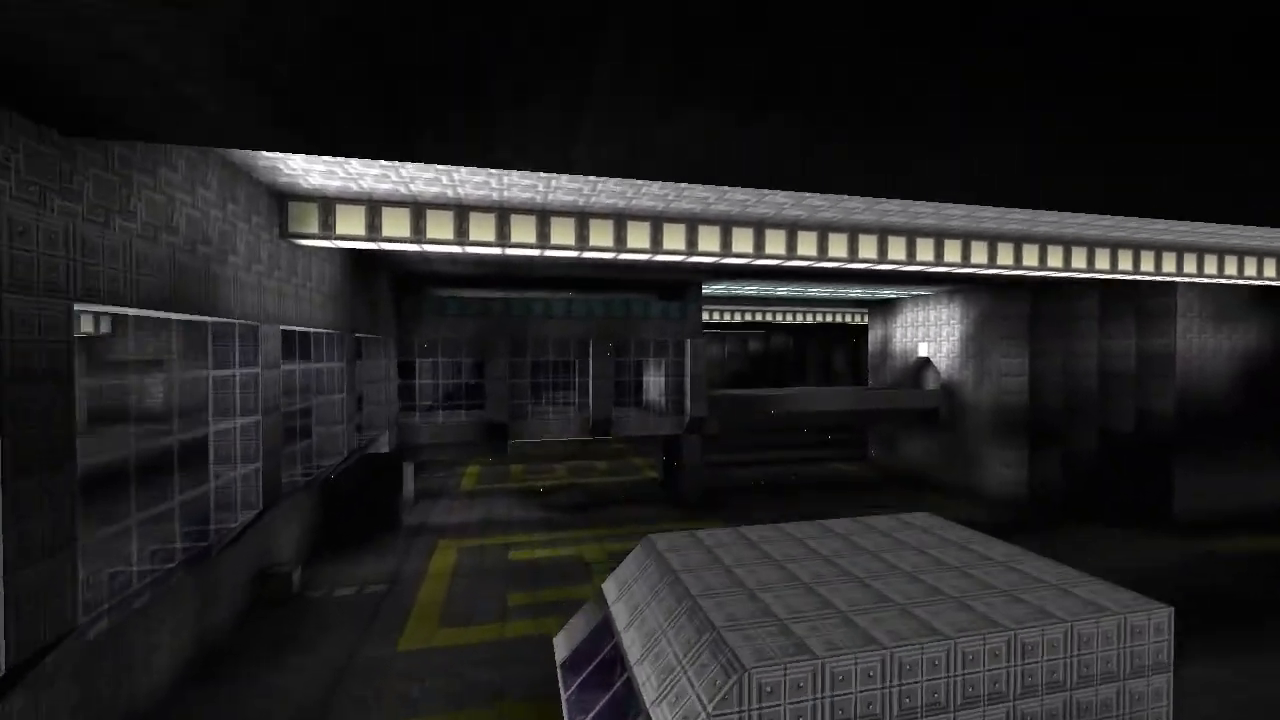
mouse_move(640, 360)
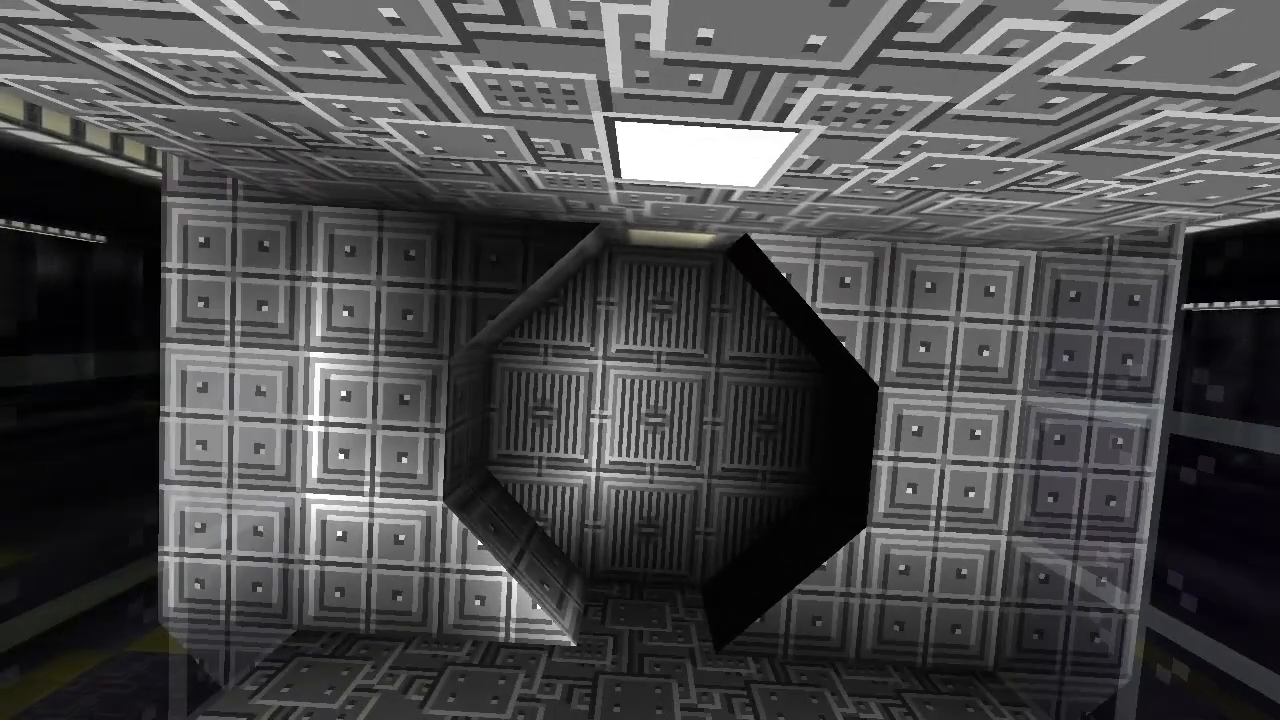
mouse_move(640, 360)
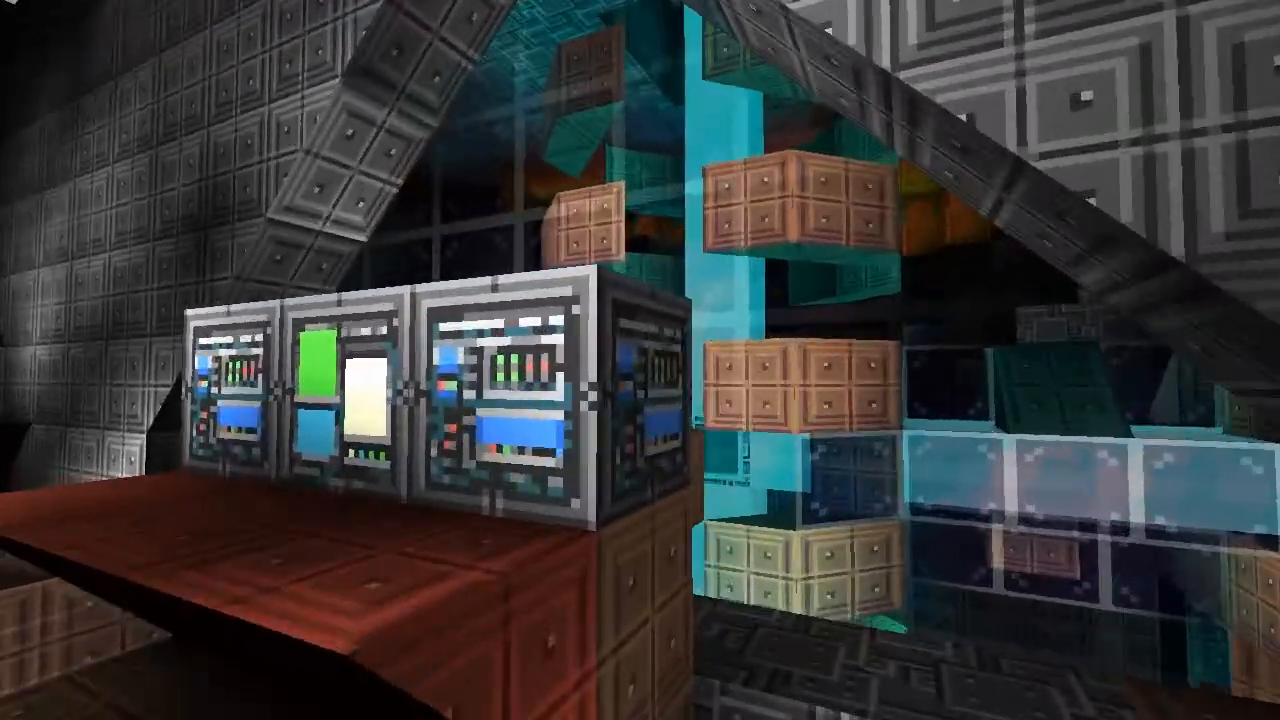
mouse_move(640, 360)
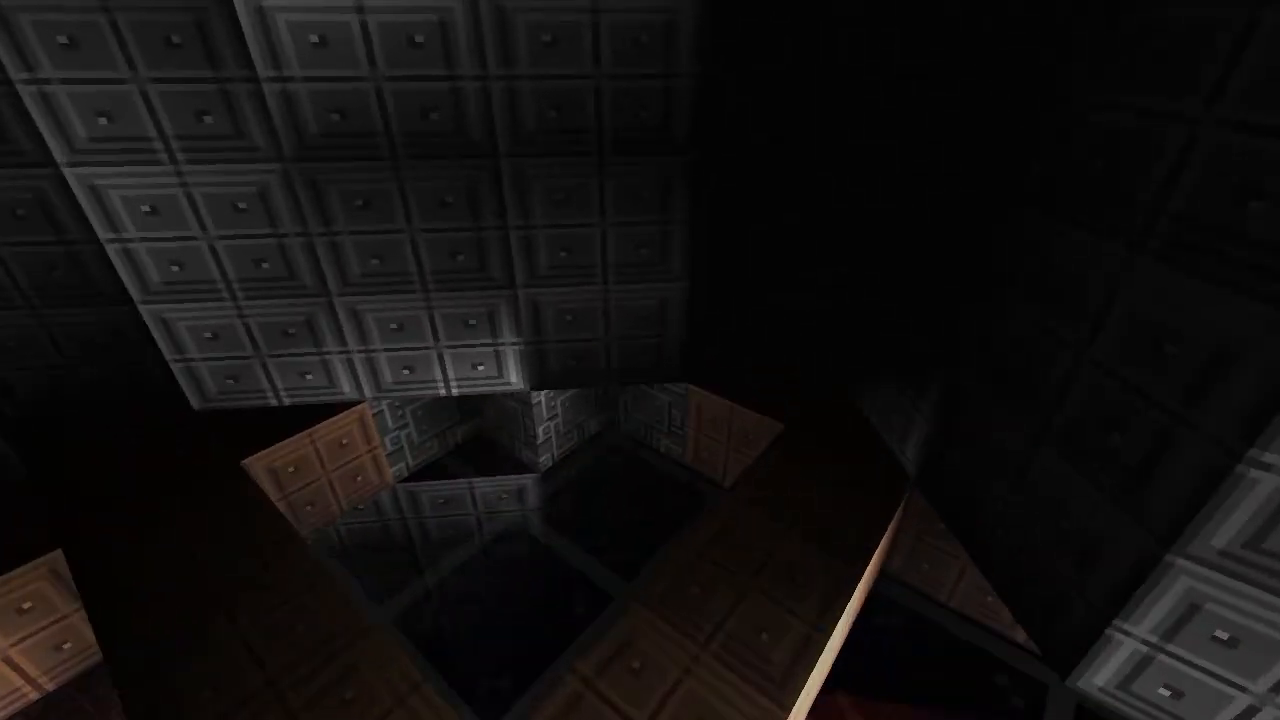
mouse_move(640, 360)
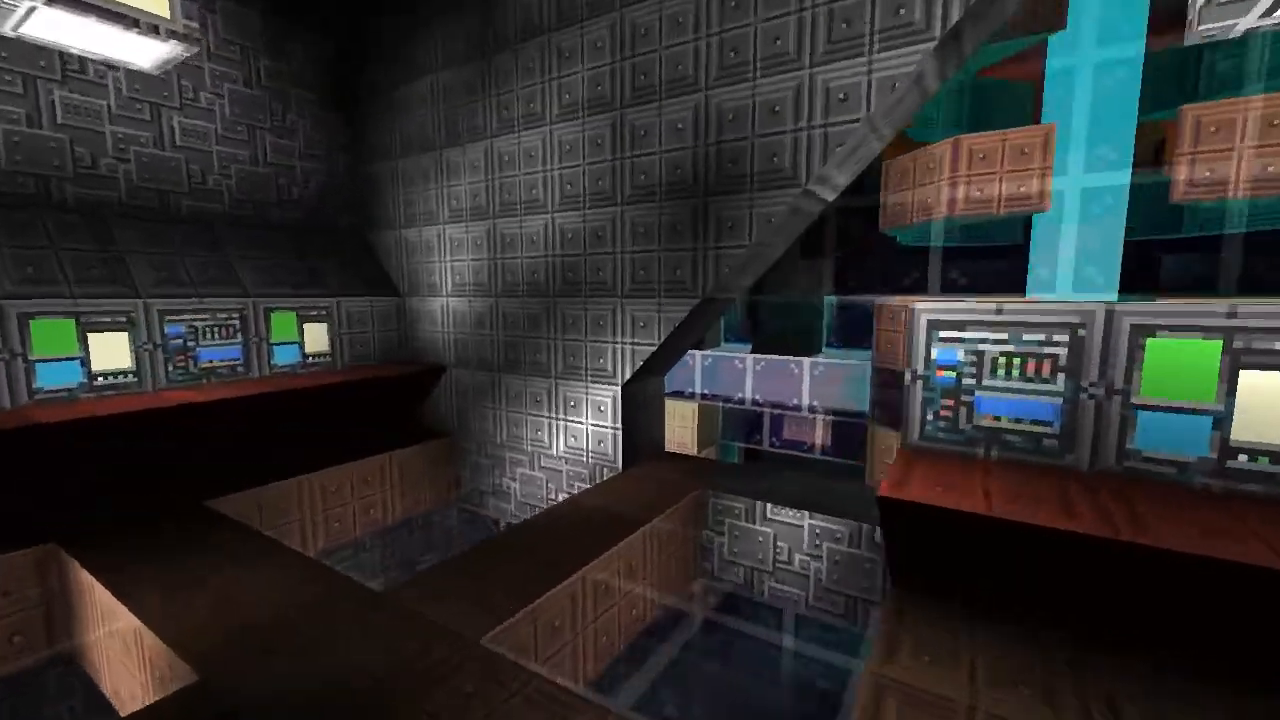